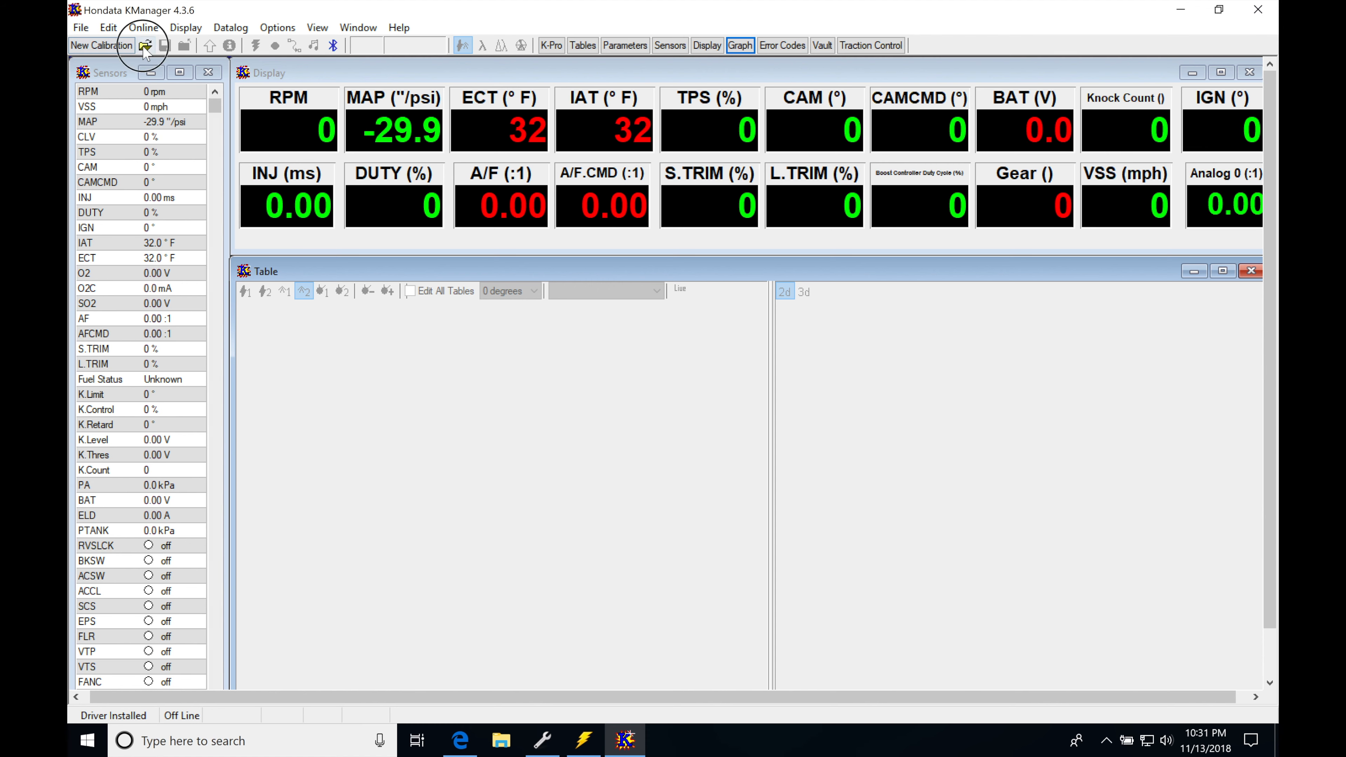
- Load the K24 SC example calibration from the Open Calibration dialog
{"action": "left_click", "coordinate": [145, 46]}
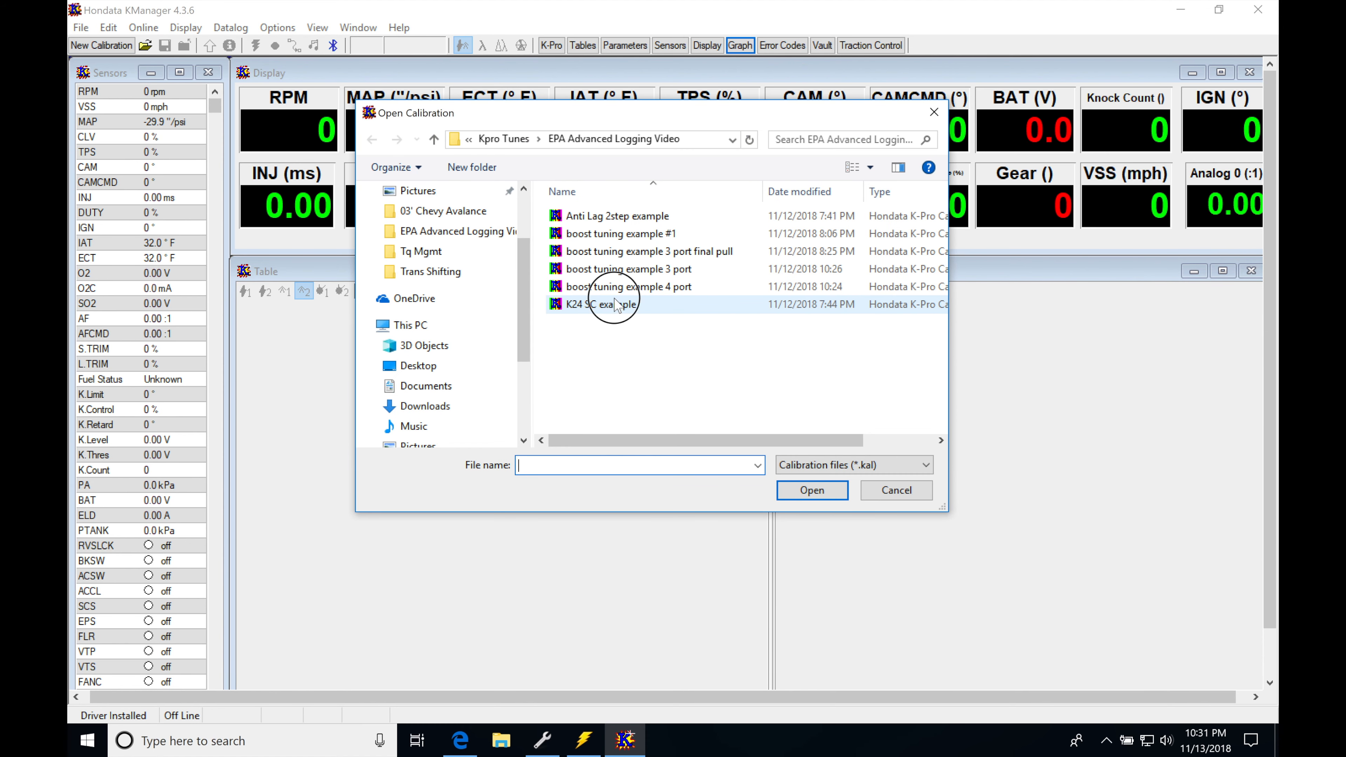
{"action": "left_click", "coordinate": [598, 303]}
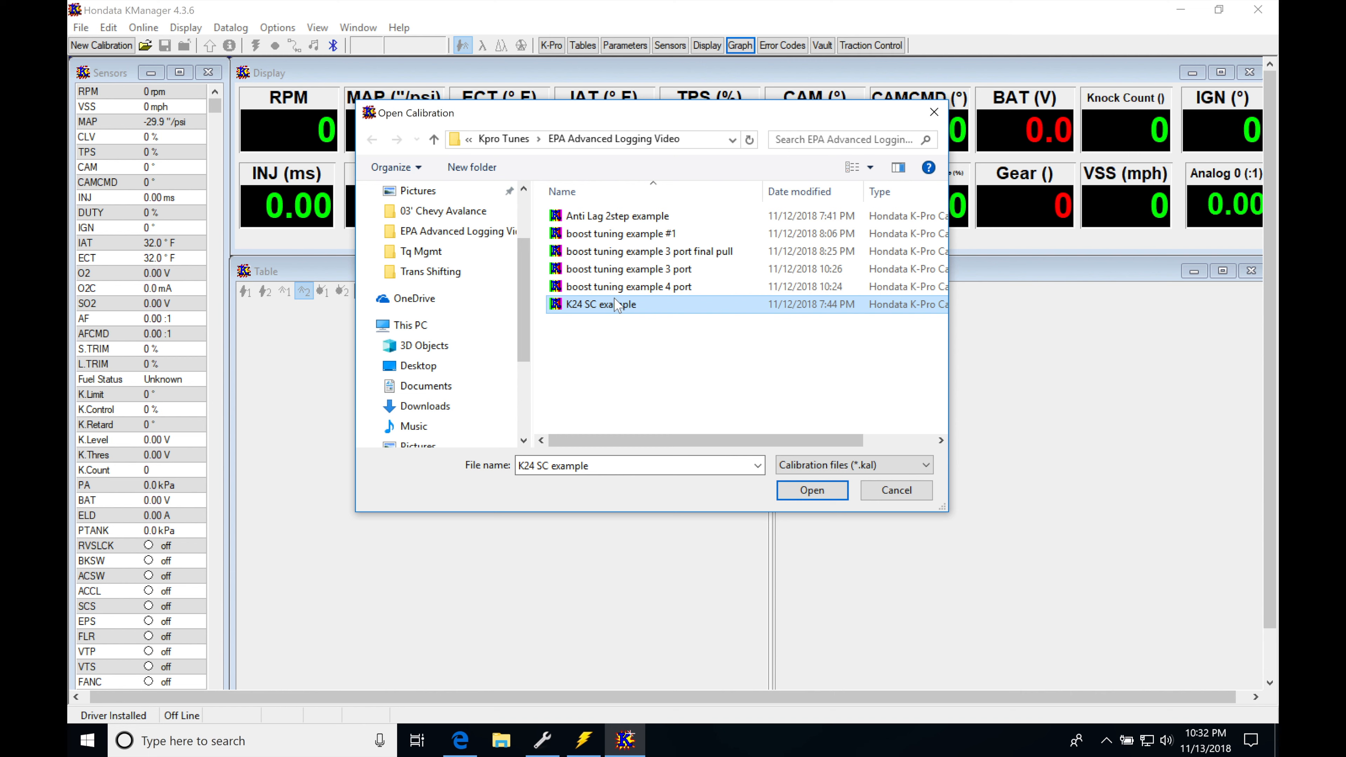
{"action": "mouse_move", "coordinate": [636, 314]}
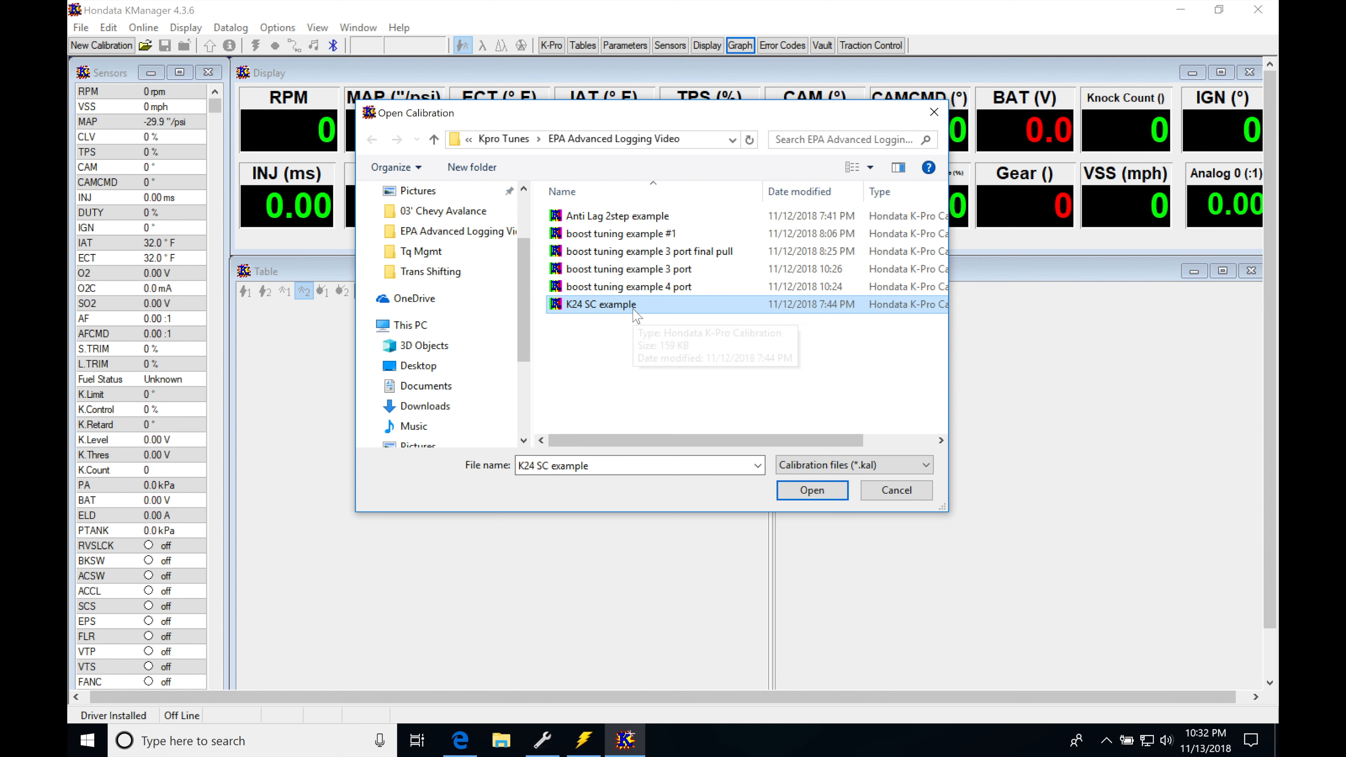
{"action": "mouse_move", "coordinate": [598, 303]}
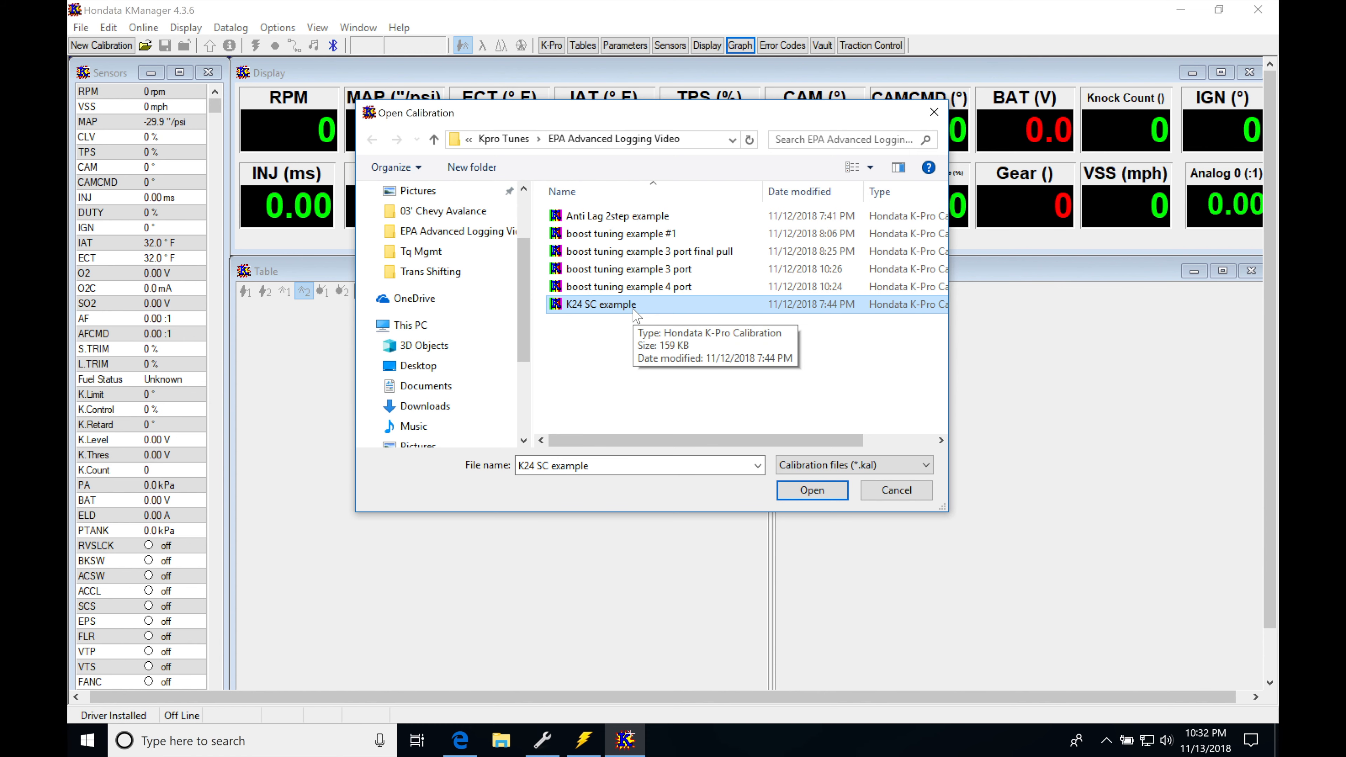
{"action": "left_click", "coordinate": [810, 489]}
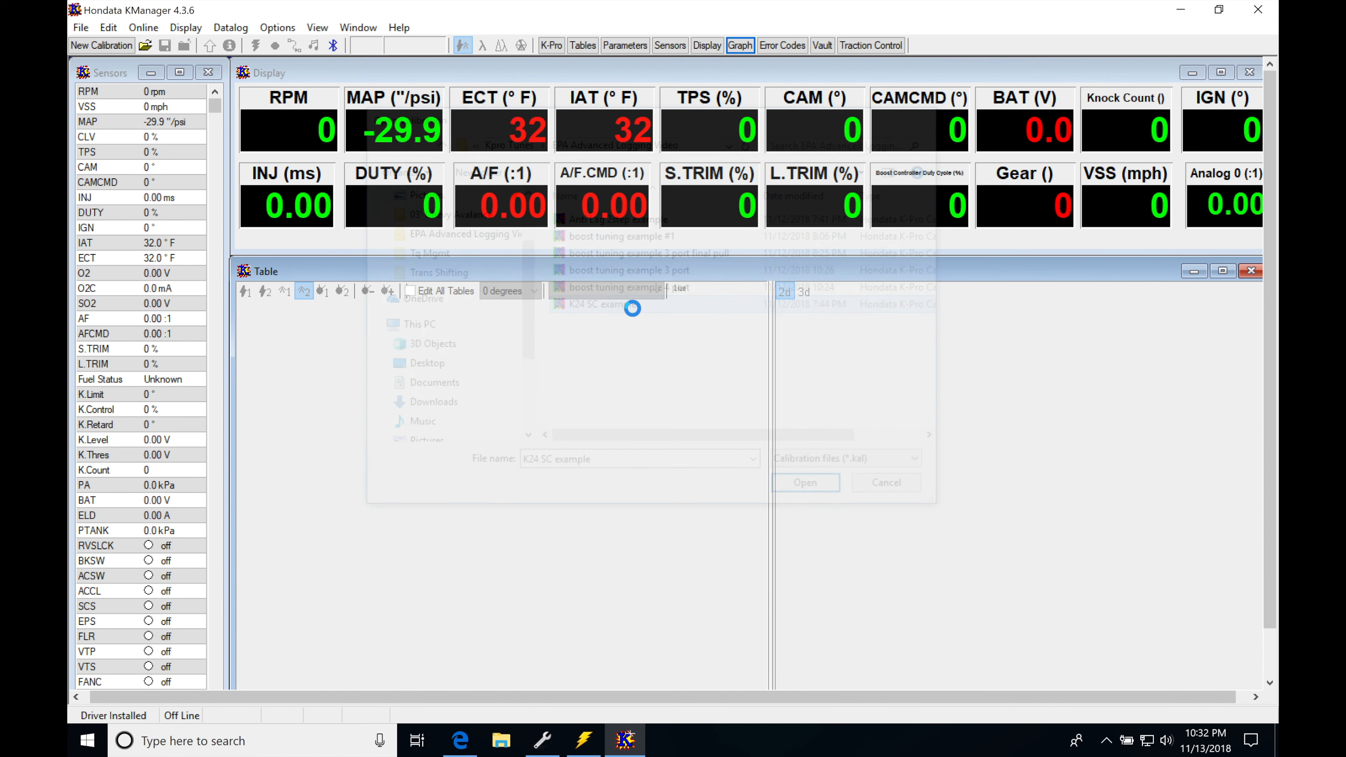
- Show the Knock sensitivity low speed table, then bring up the new-calibration choices
{"action": "left_click", "coordinate": [803, 481]}
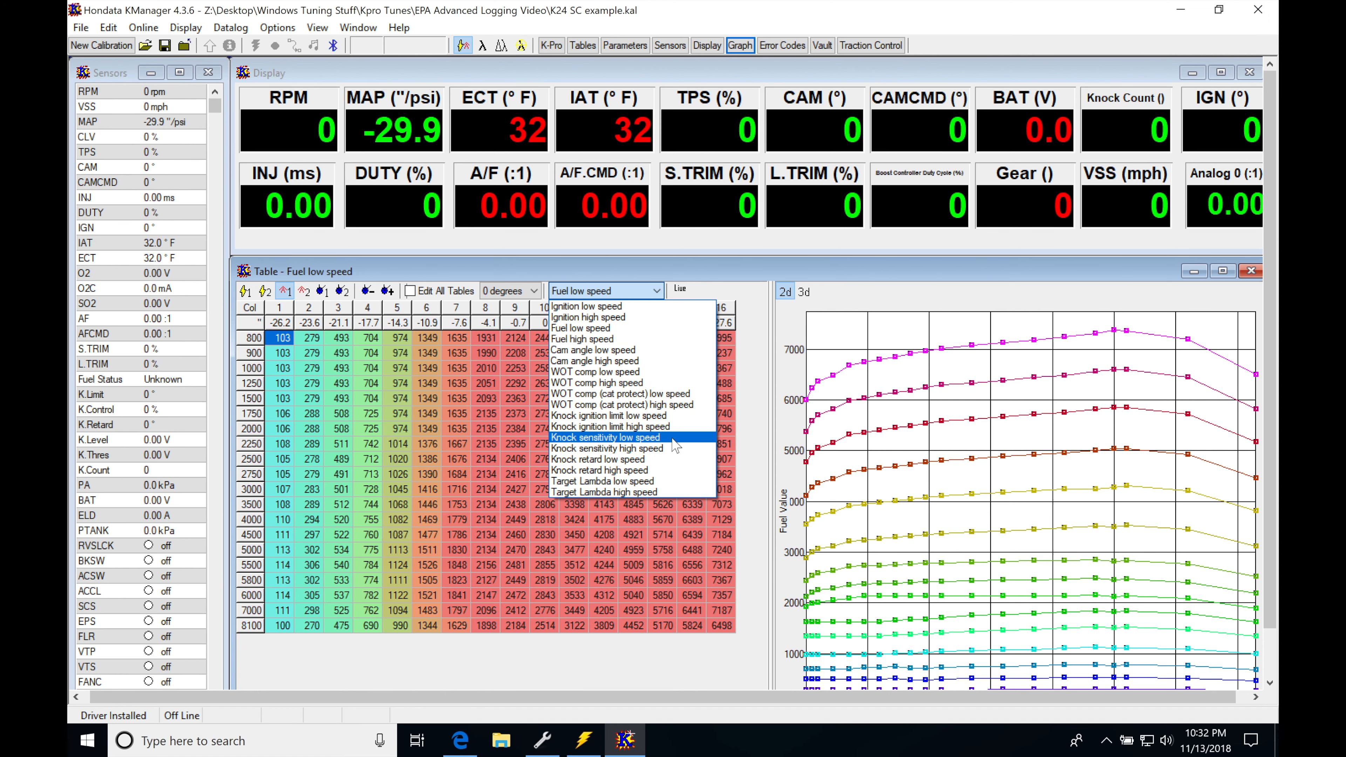
{"action": "left_click", "coordinate": [605, 437]}
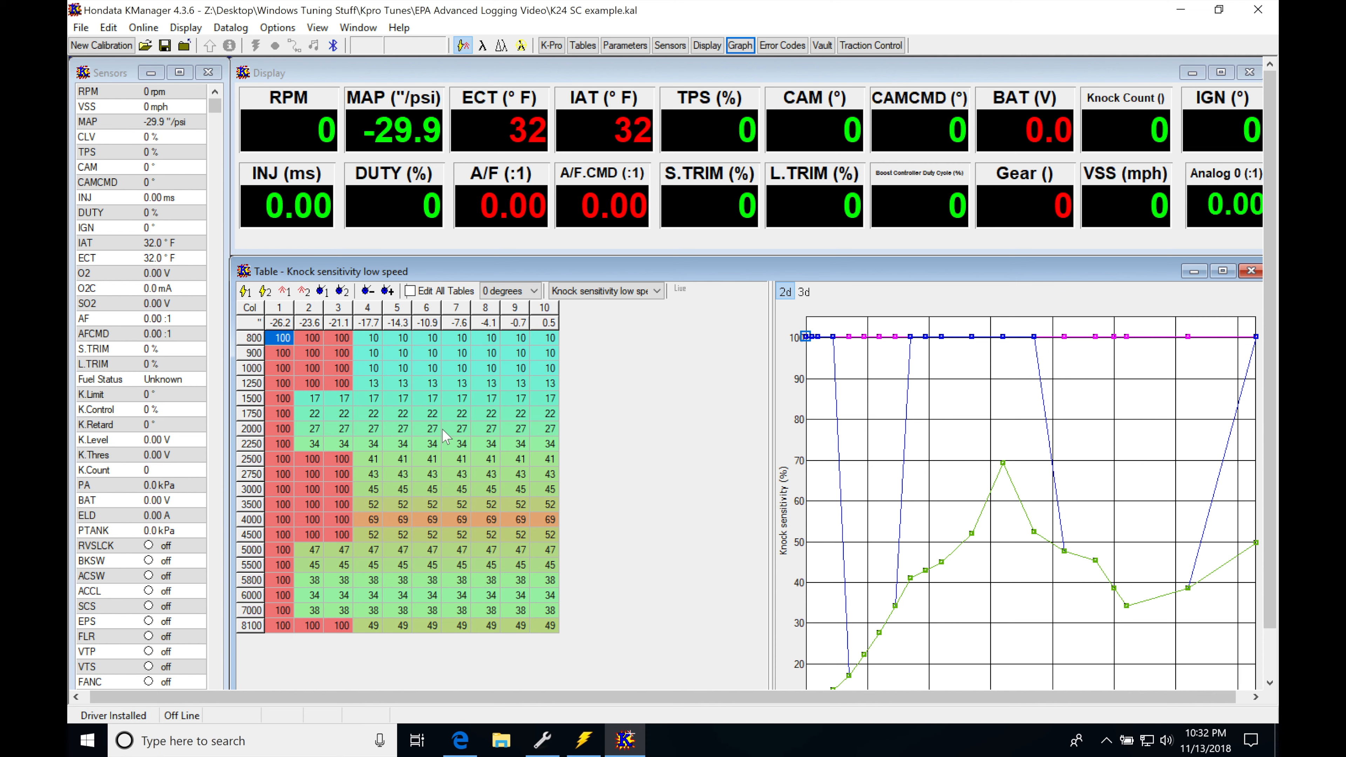
{"action": "left_click", "coordinate": [100, 45]}
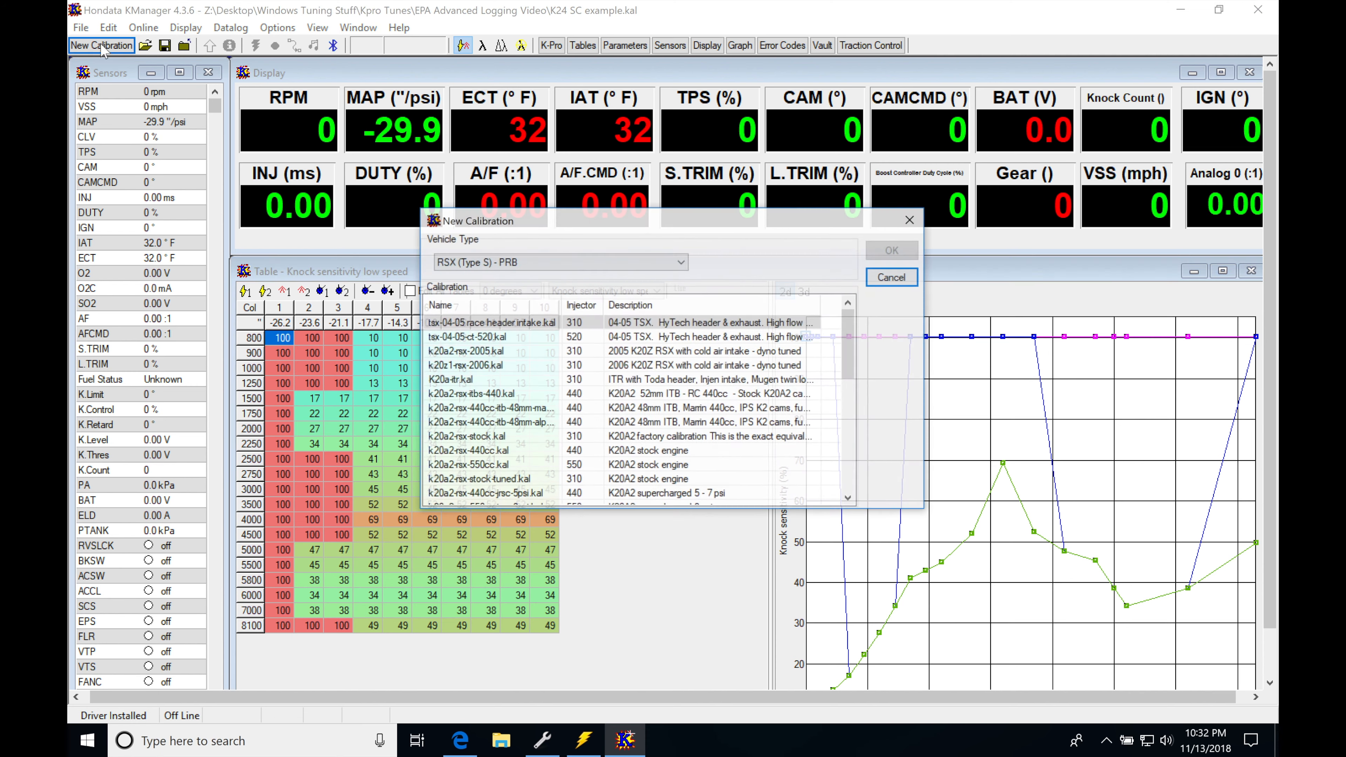
- Cancel the New Calibration prompt without creating a calibration
{"action": "left_click", "coordinate": [489, 394]}
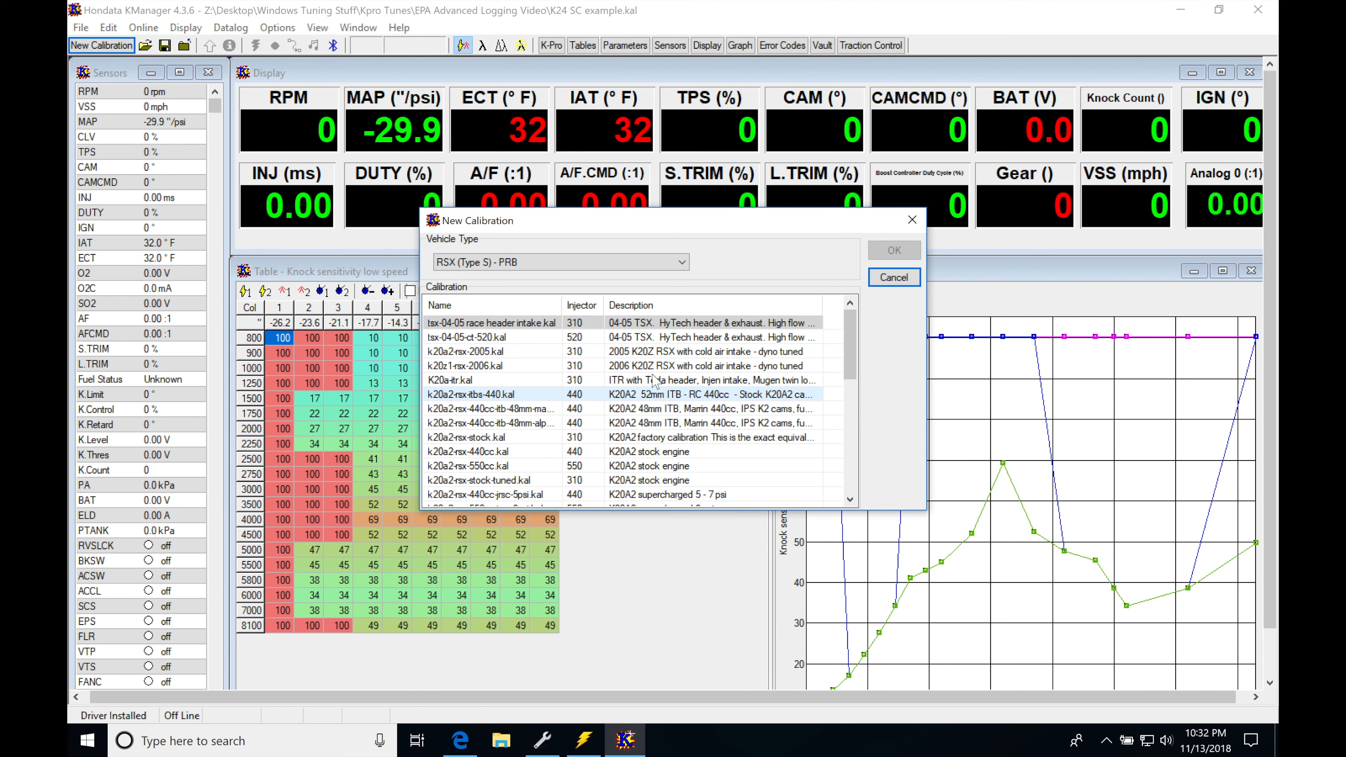
{"action": "left_click", "coordinate": [893, 278]}
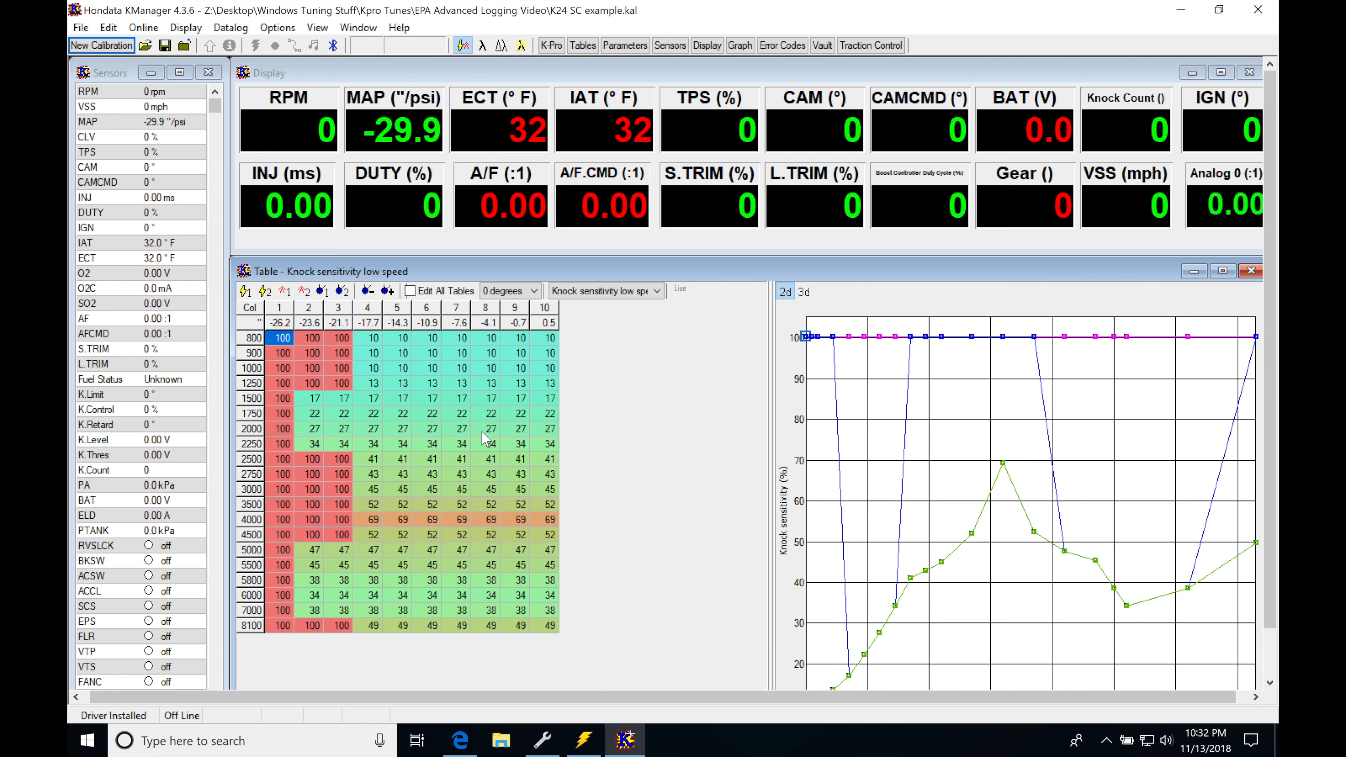
{"action": "mouse_move", "coordinate": [437, 408]}
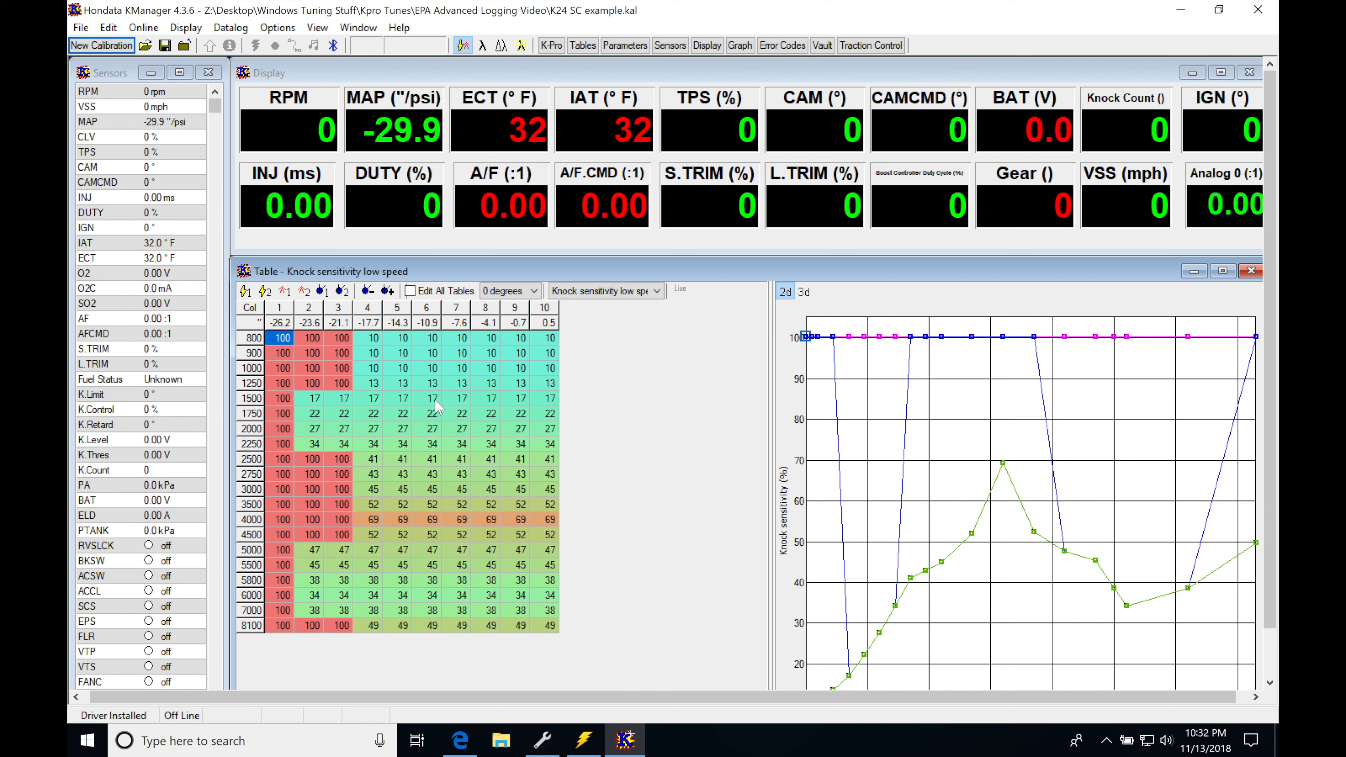
{"action": "mouse_move", "coordinate": [431, 489]}
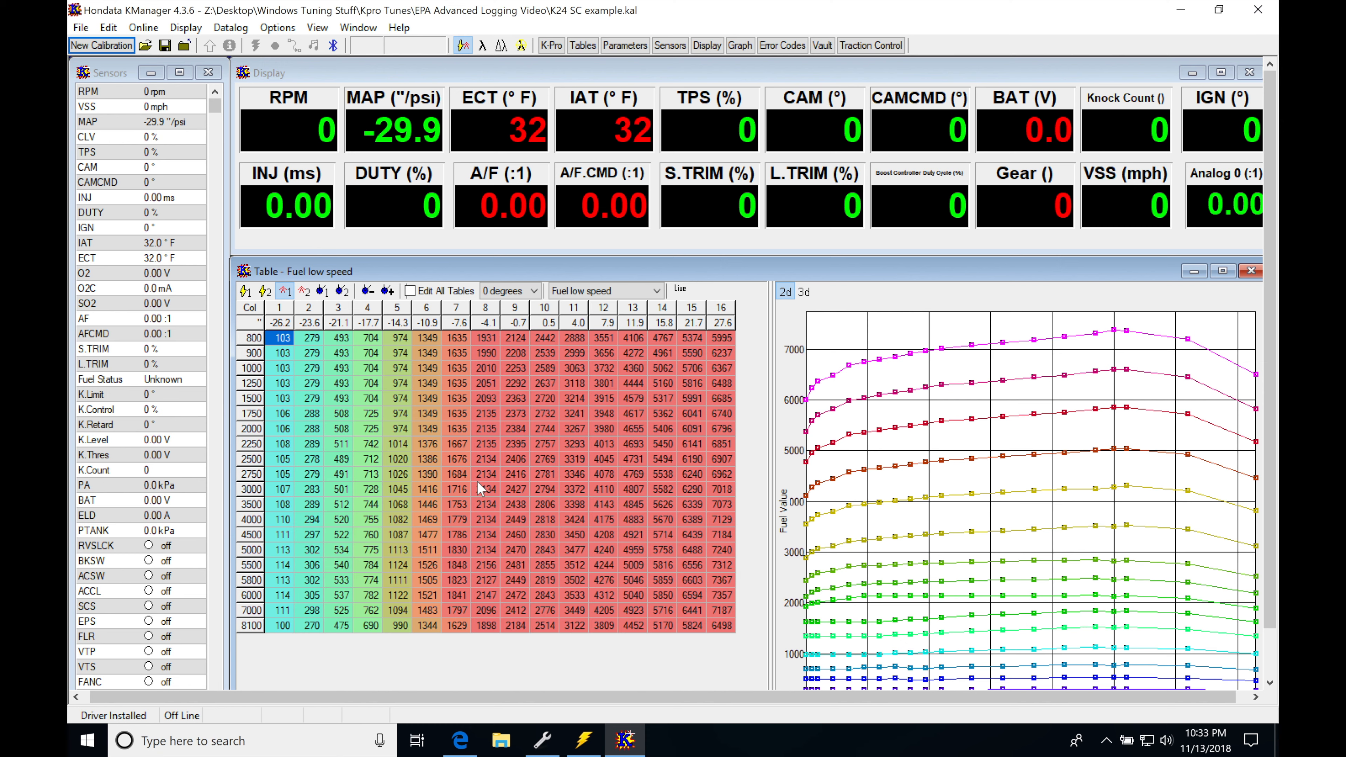
- Show an empty datalog graph window set to the Knock Control template
{"action": "left_click", "coordinate": [738, 45]}
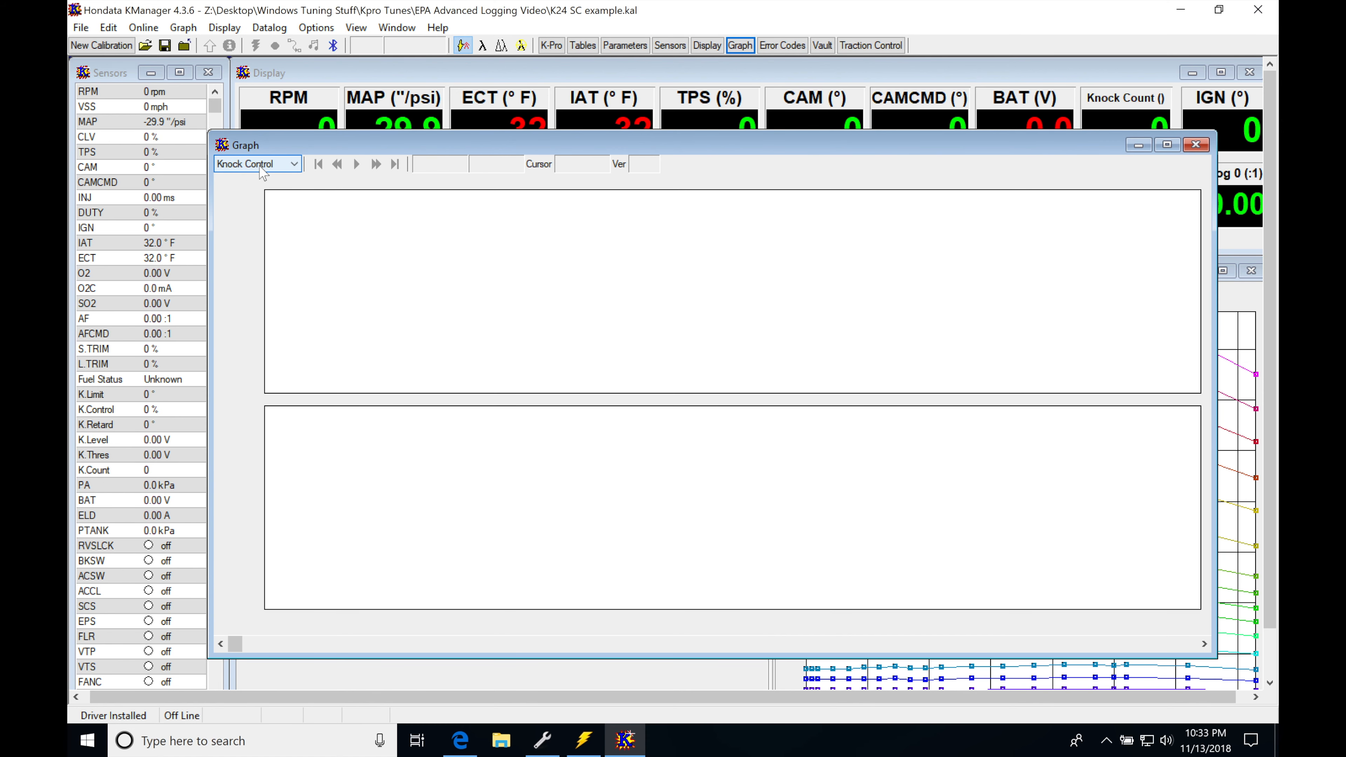
{"action": "left_click", "coordinate": [293, 163]}
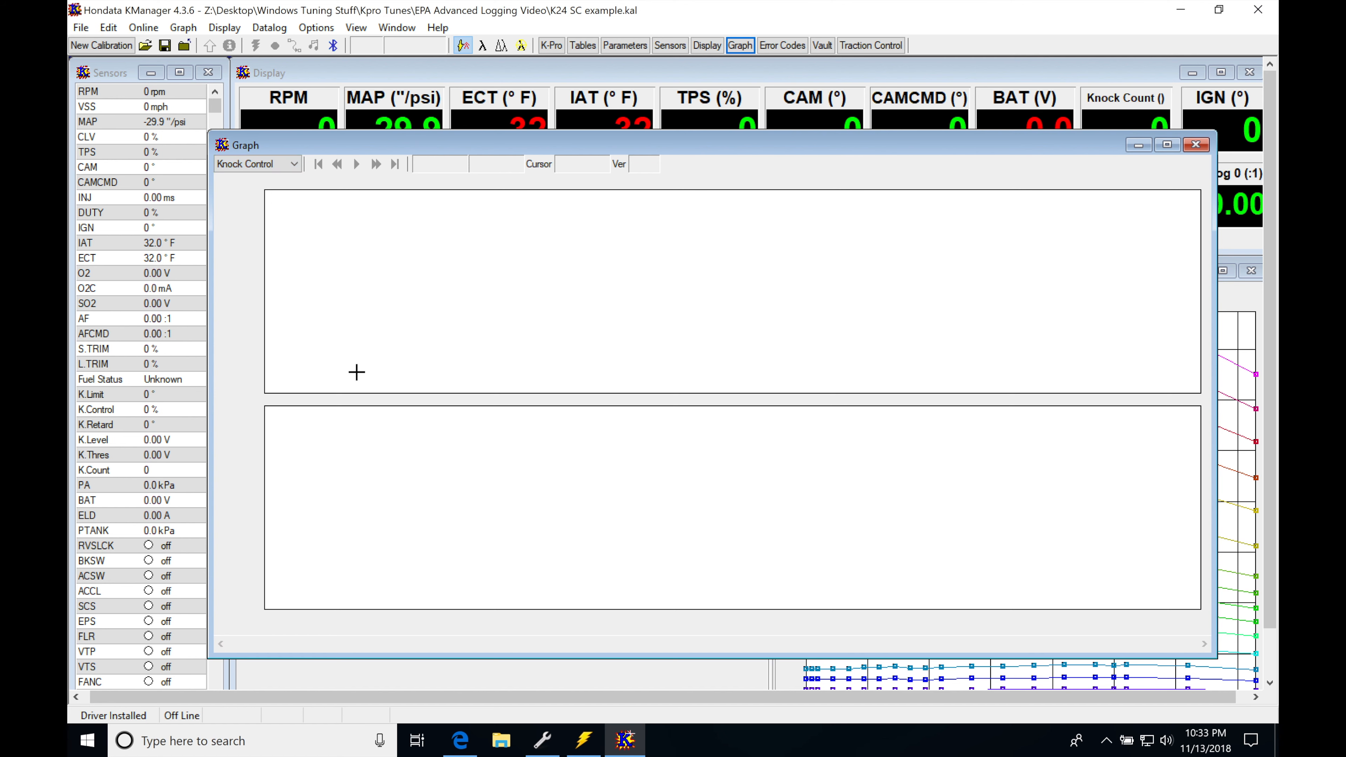
{"action": "mouse_move", "coordinate": [268, 26]}
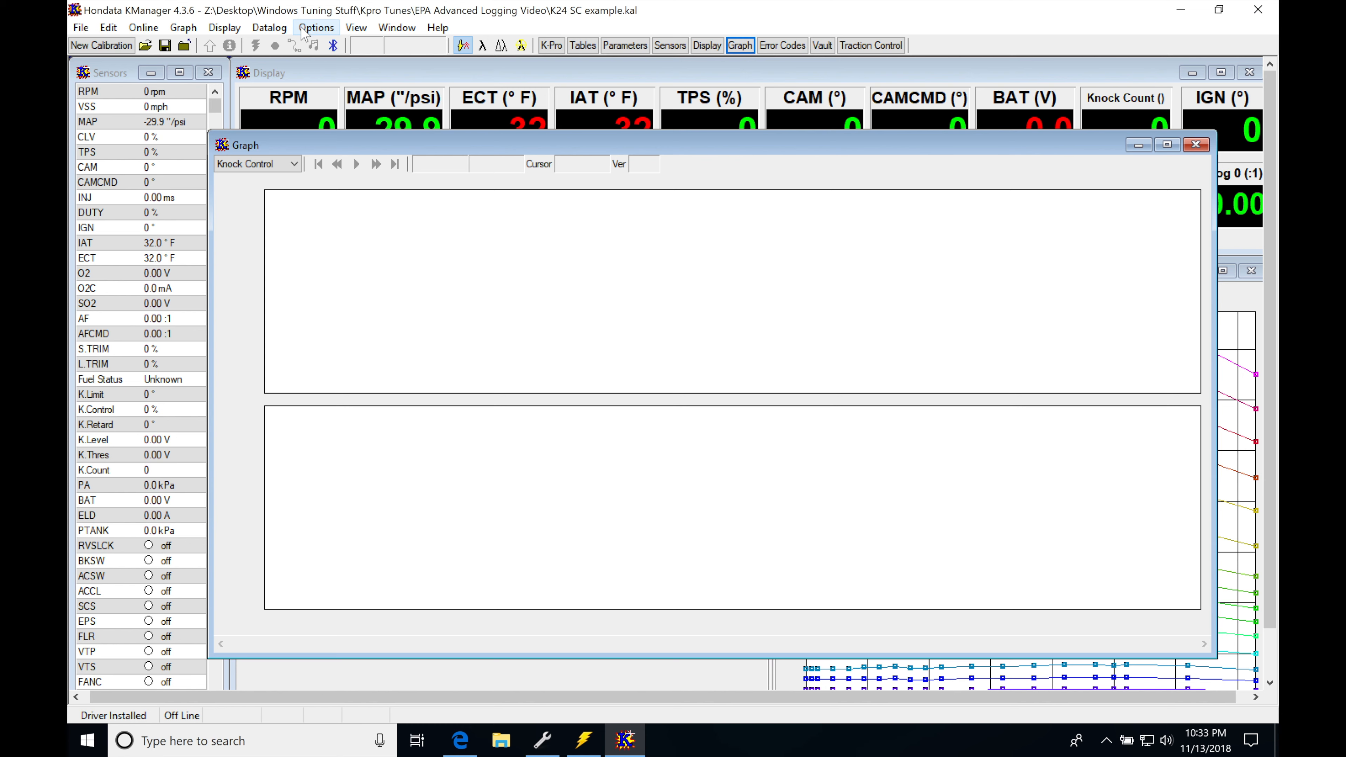
{"action": "mouse_move", "coordinate": [506, 443]}
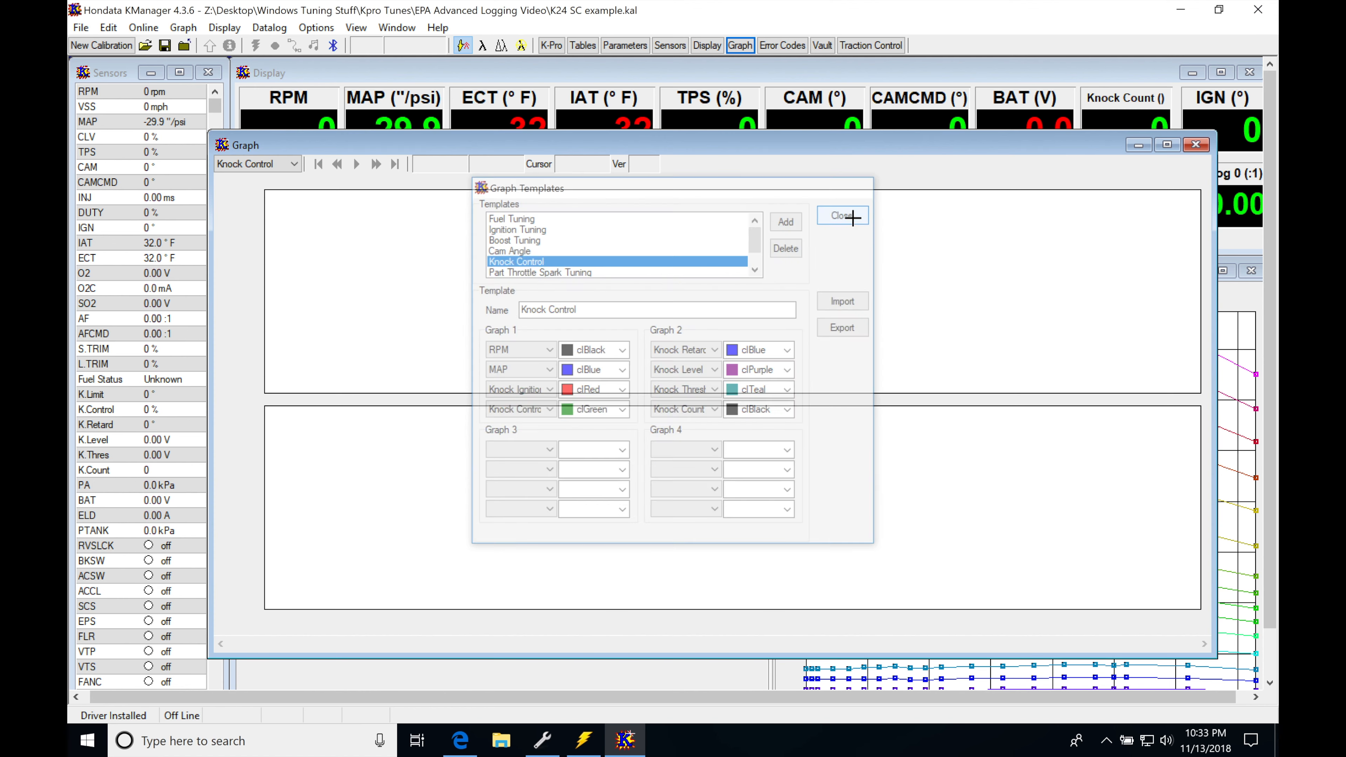
- Load the Low Sensitivity High Knock Dyno Pull K24 SC datalog and inspect knock readings near 5.5 seconds
{"action": "left_click", "coordinate": [269, 27]}
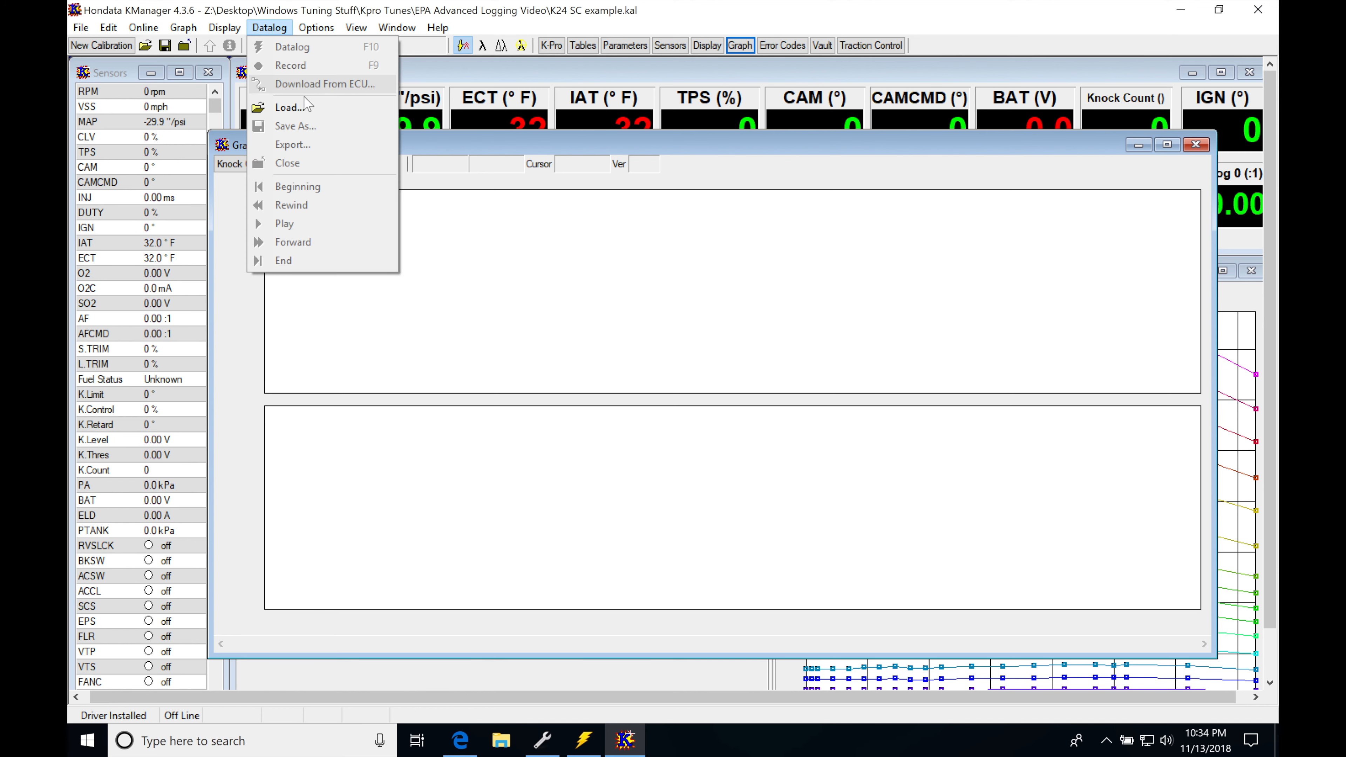
{"action": "left_click", "coordinate": [288, 107]}
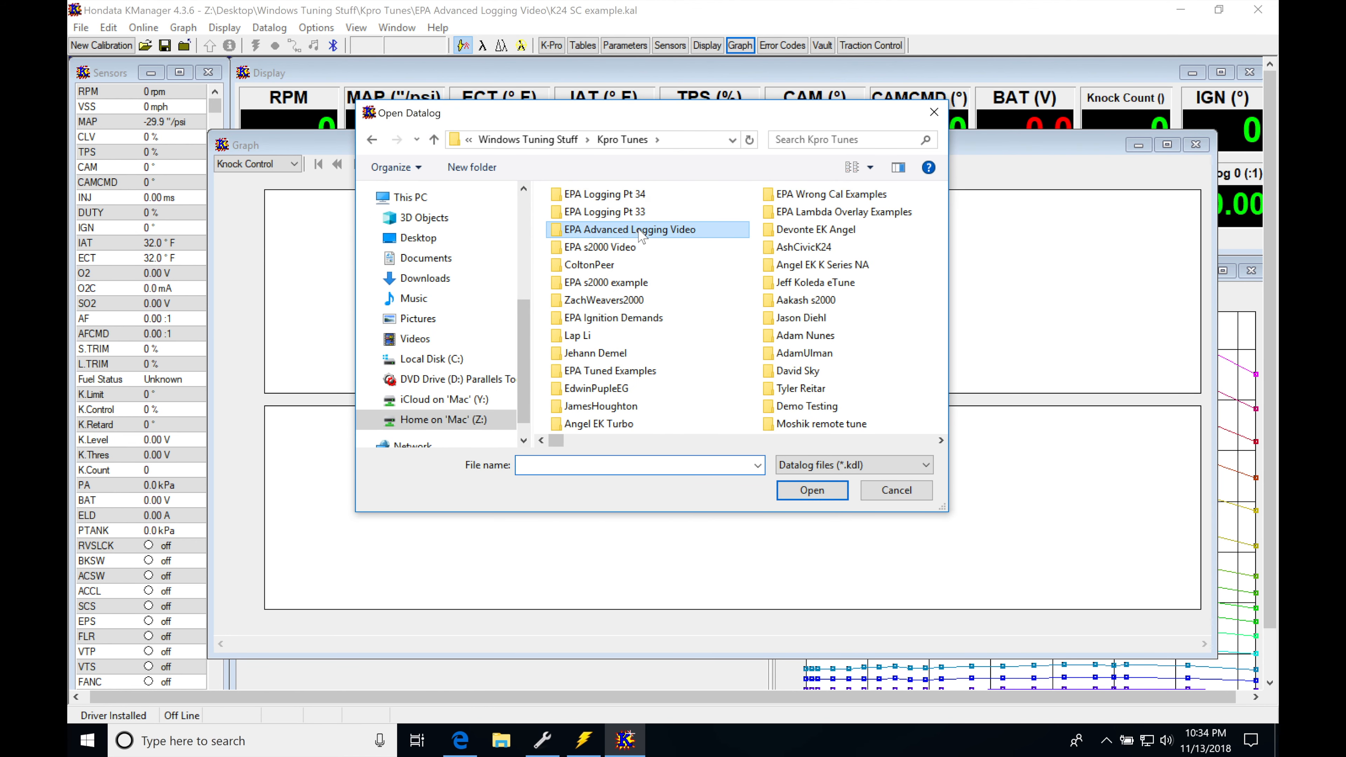
{"action": "double_click", "coordinate": [631, 229]}
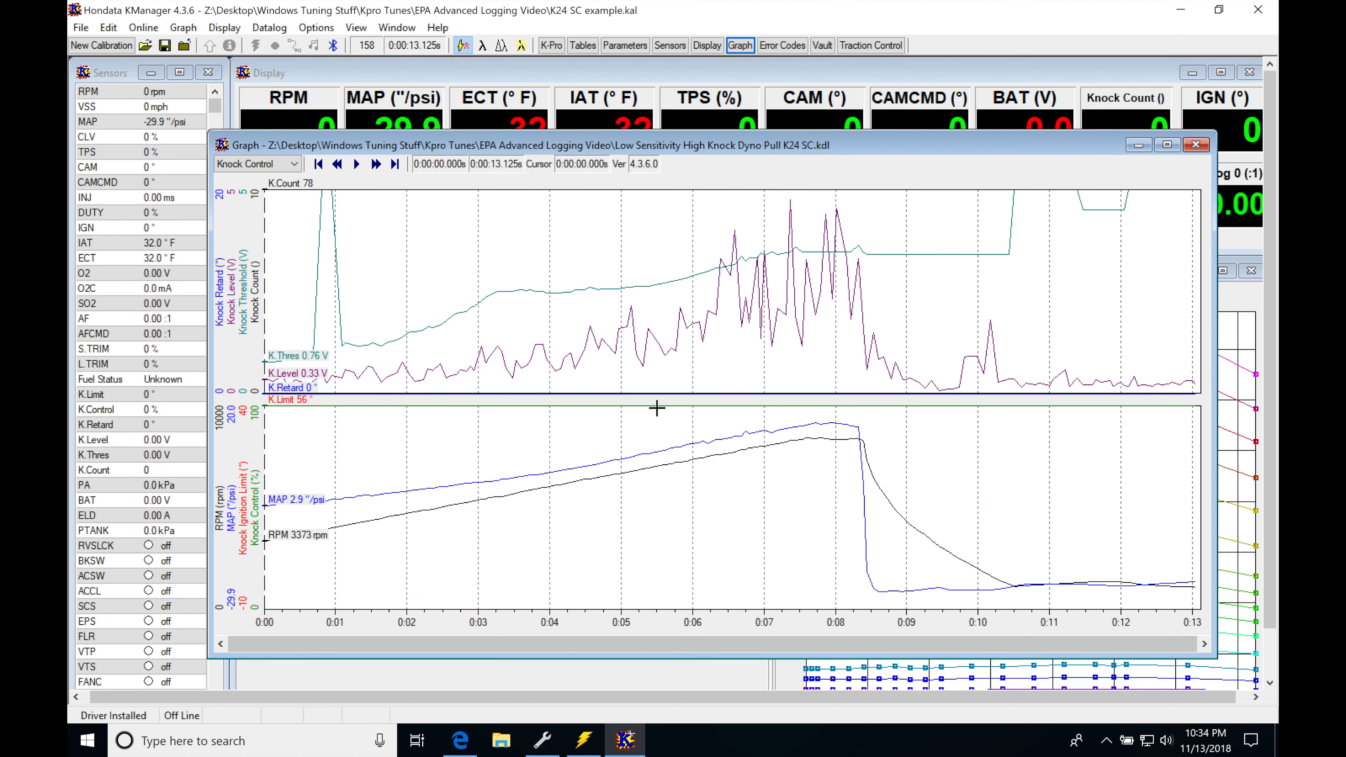
{"action": "mouse_move", "coordinate": [511, 351]}
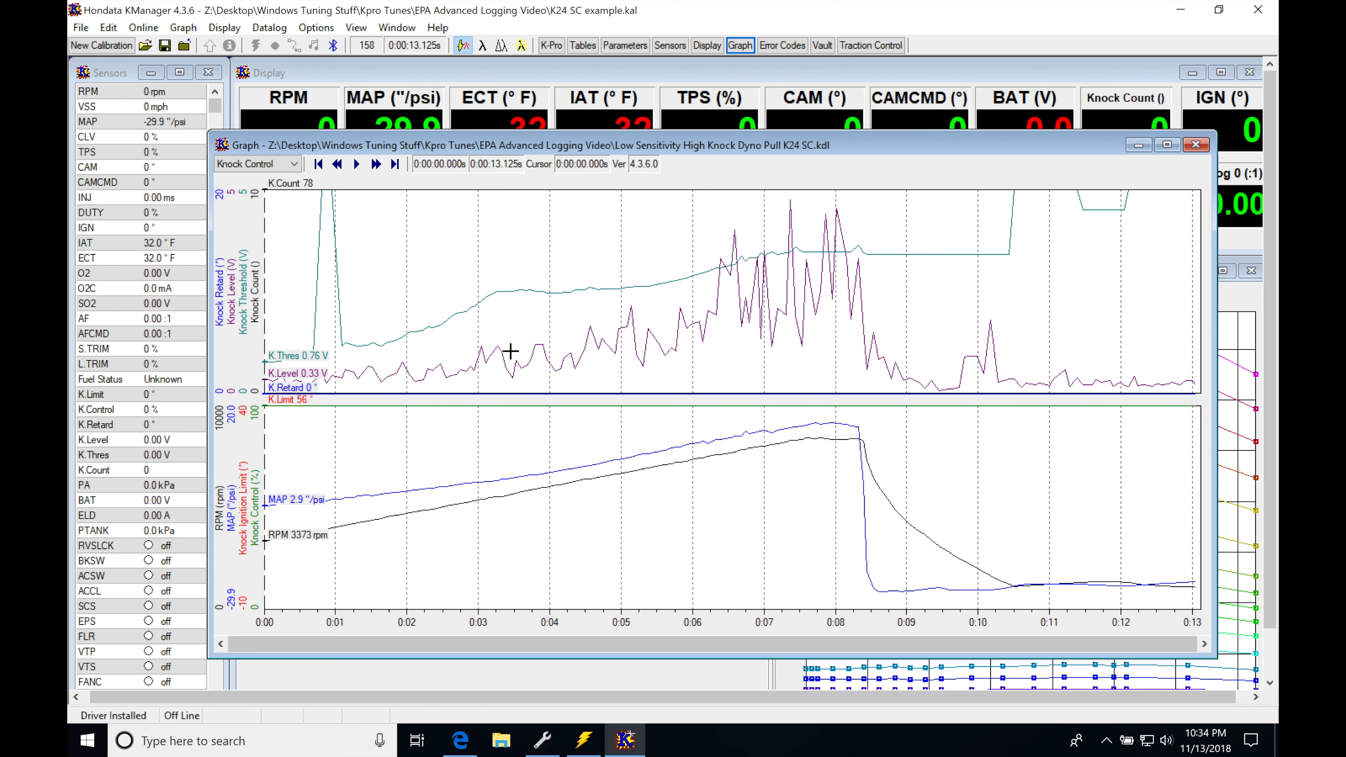
{"action": "left_click", "coordinate": [661, 291]}
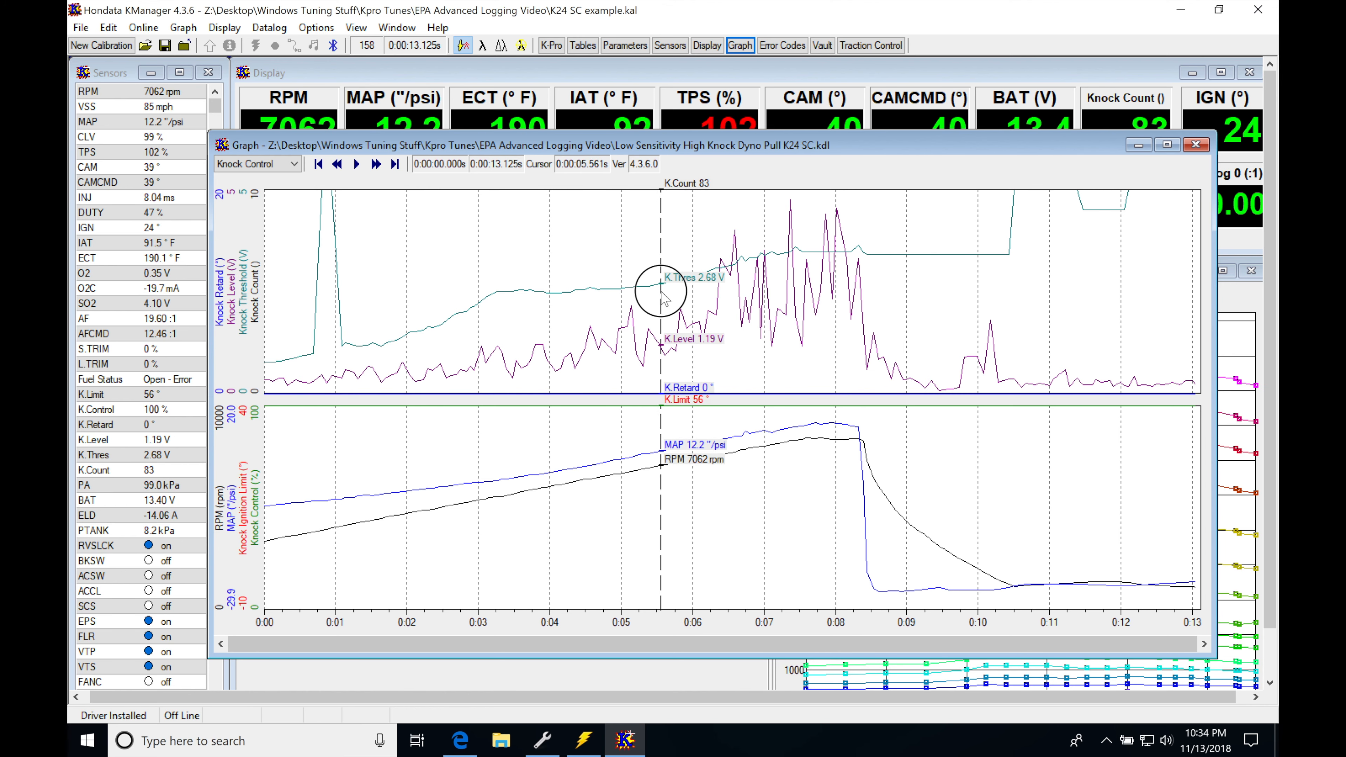
{"action": "mouse_move", "coordinate": [482, 301]}
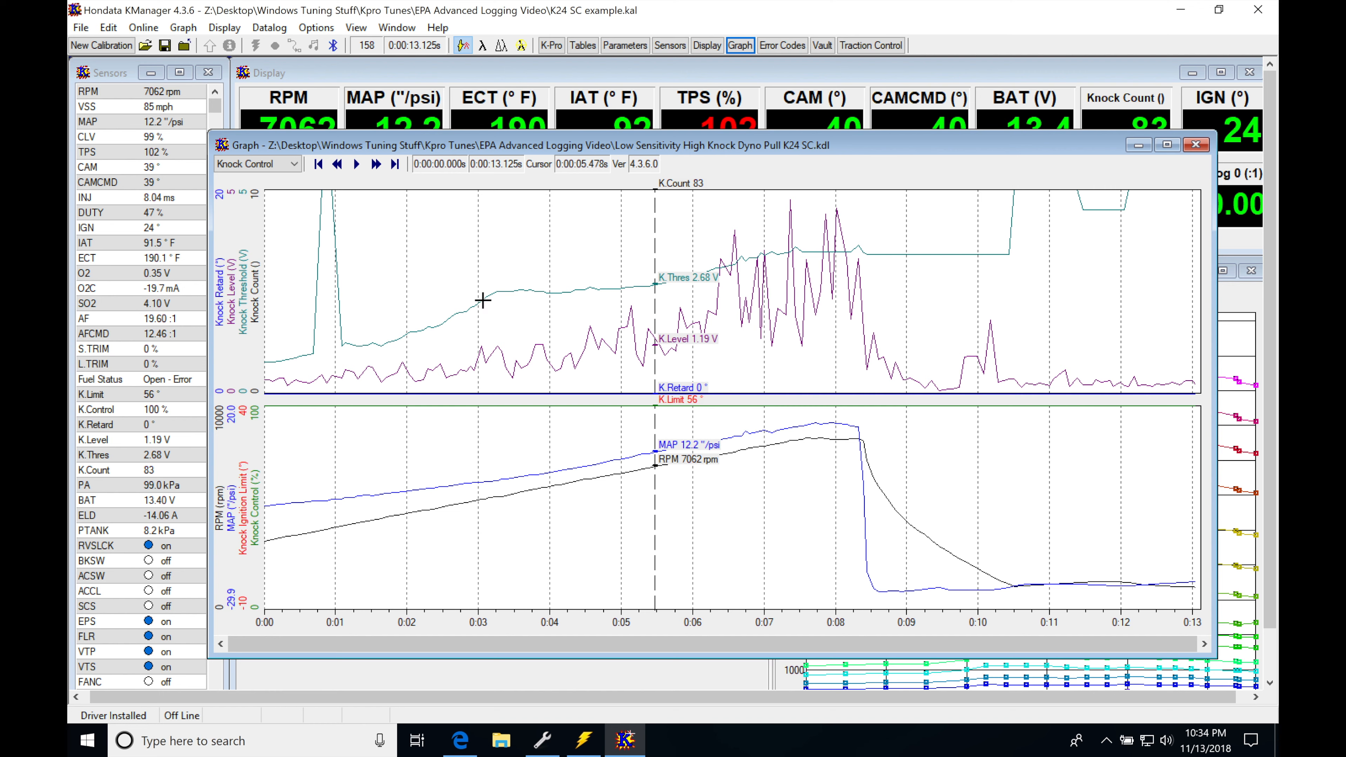
{"action": "mouse_move", "coordinate": [663, 198]}
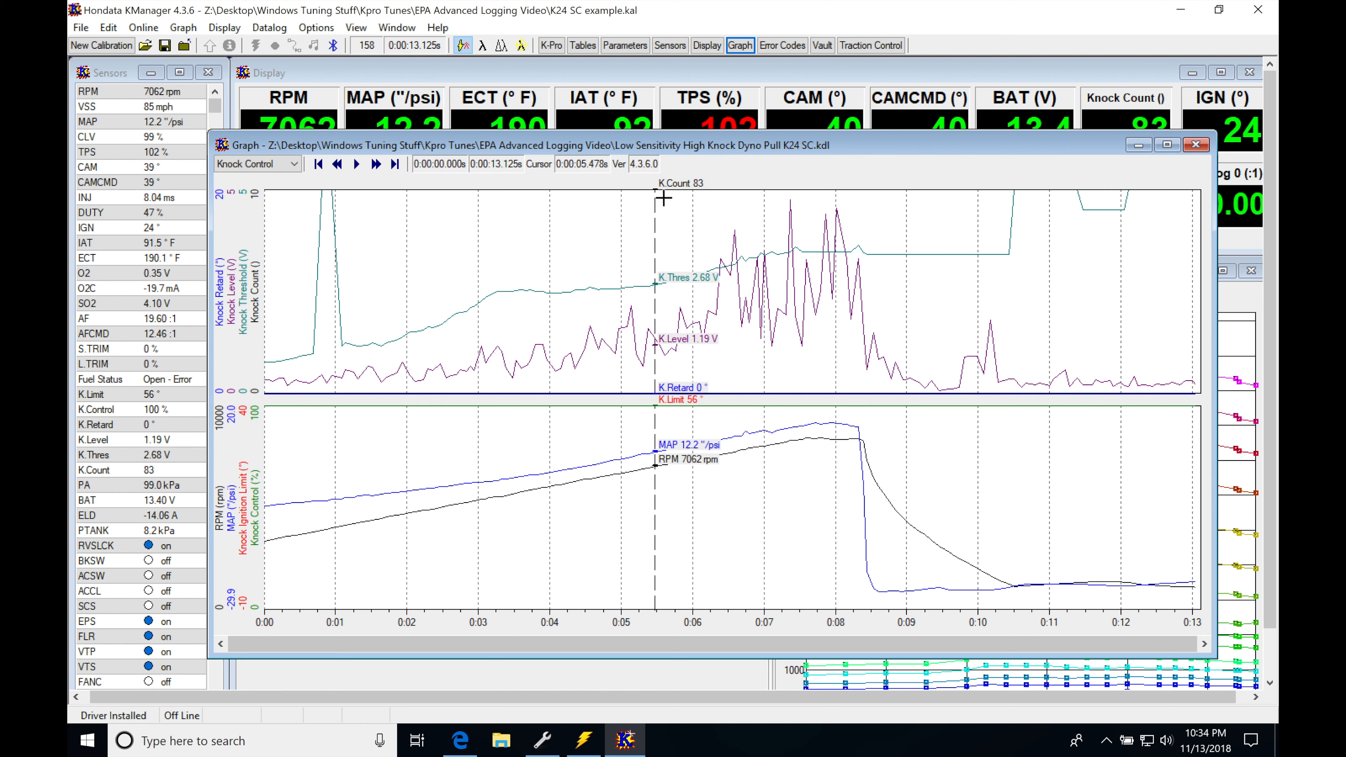
{"action": "mouse_move", "coordinate": [699, 195]}
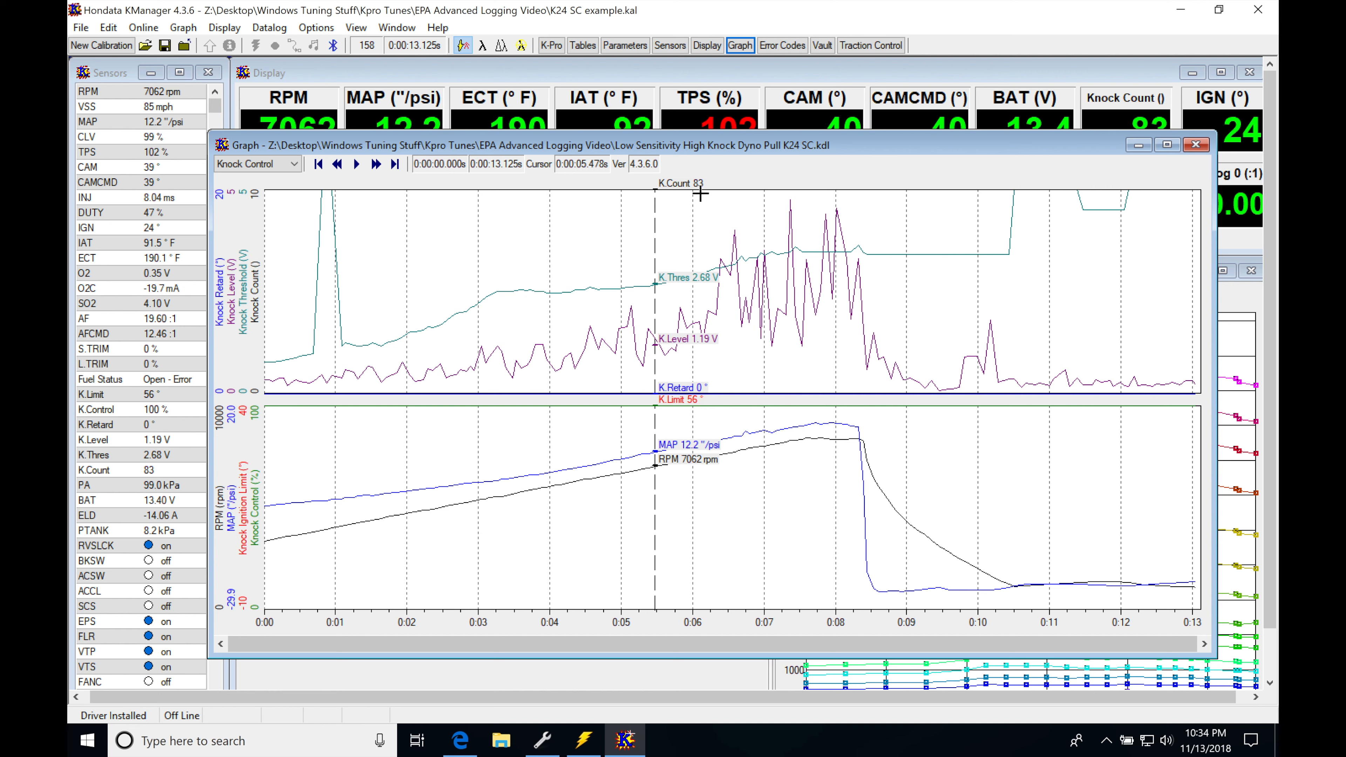
{"action": "mouse_move", "coordinate": [650, 209]}
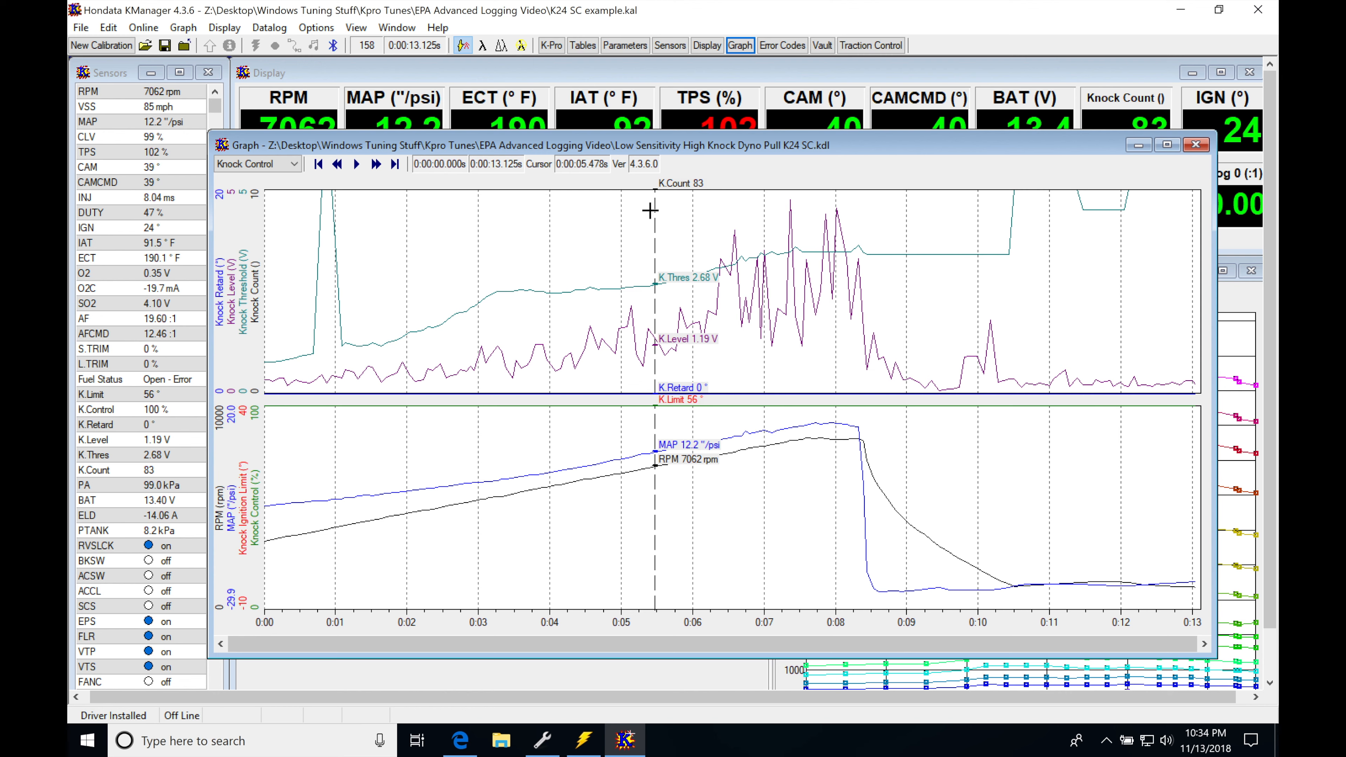
{"action": "mouse_move", "coordinate": [315, 27]}
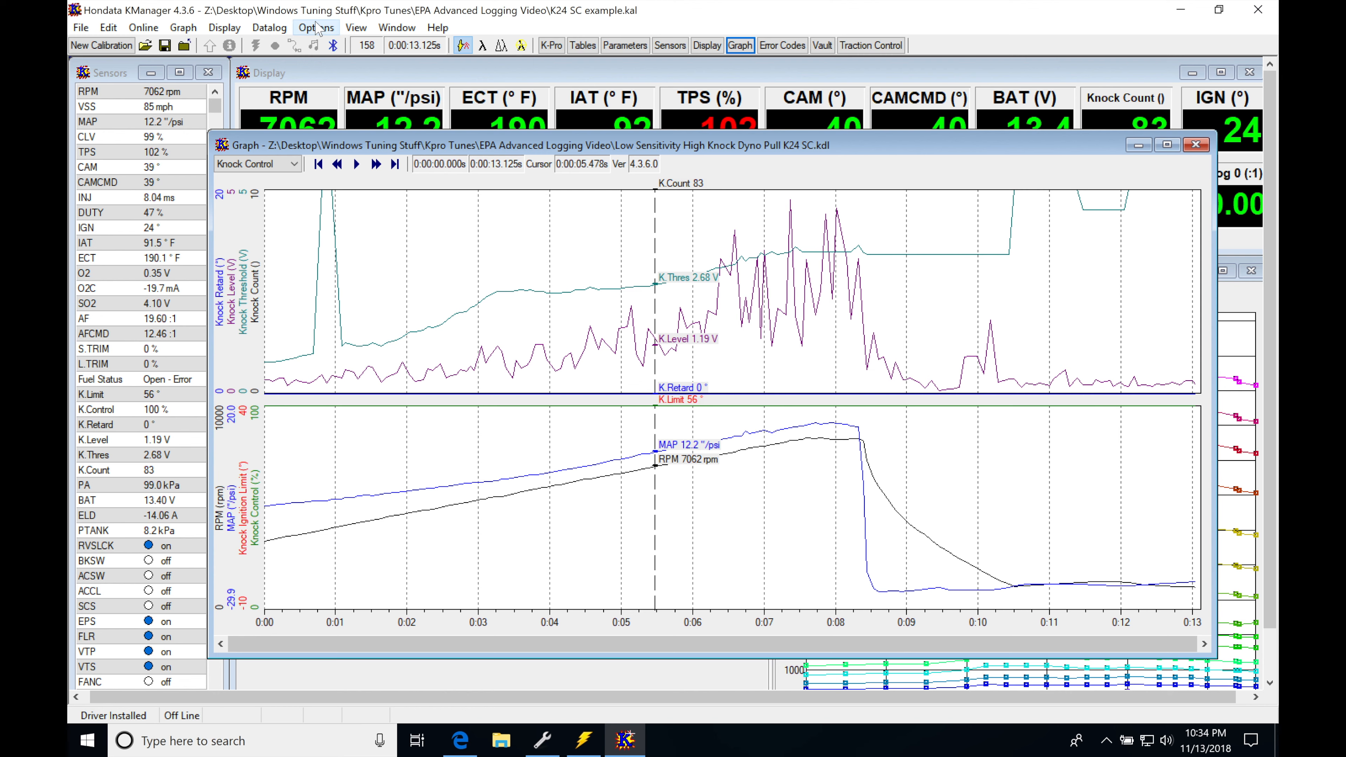